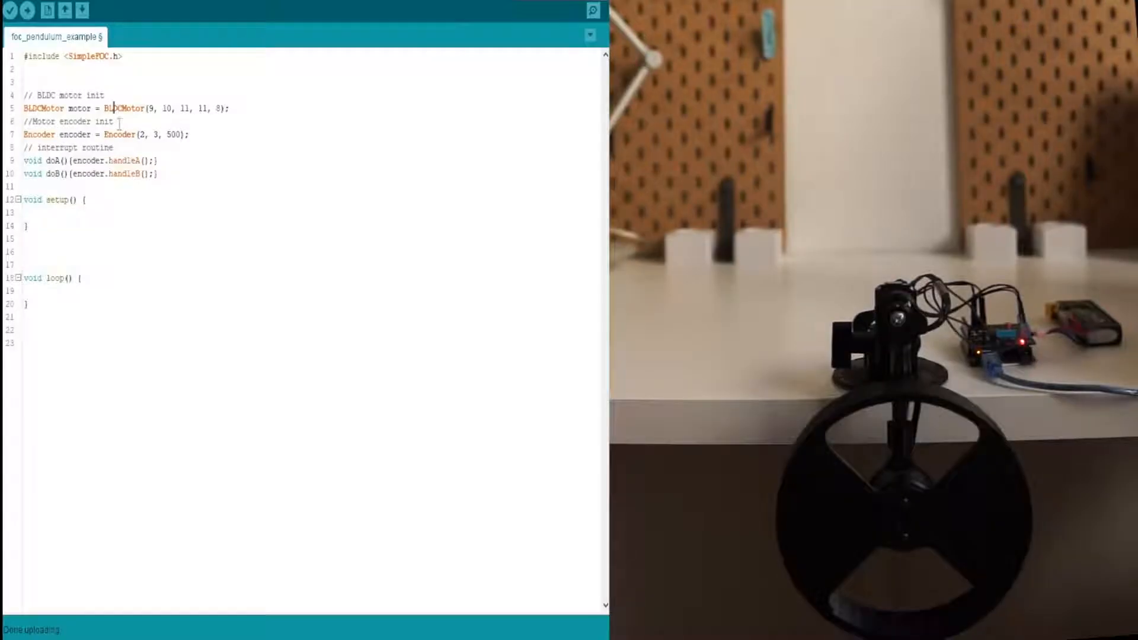
Review the motor driver pin numbers and the encoder constructor arguments above setup()
double_click(151, 108)
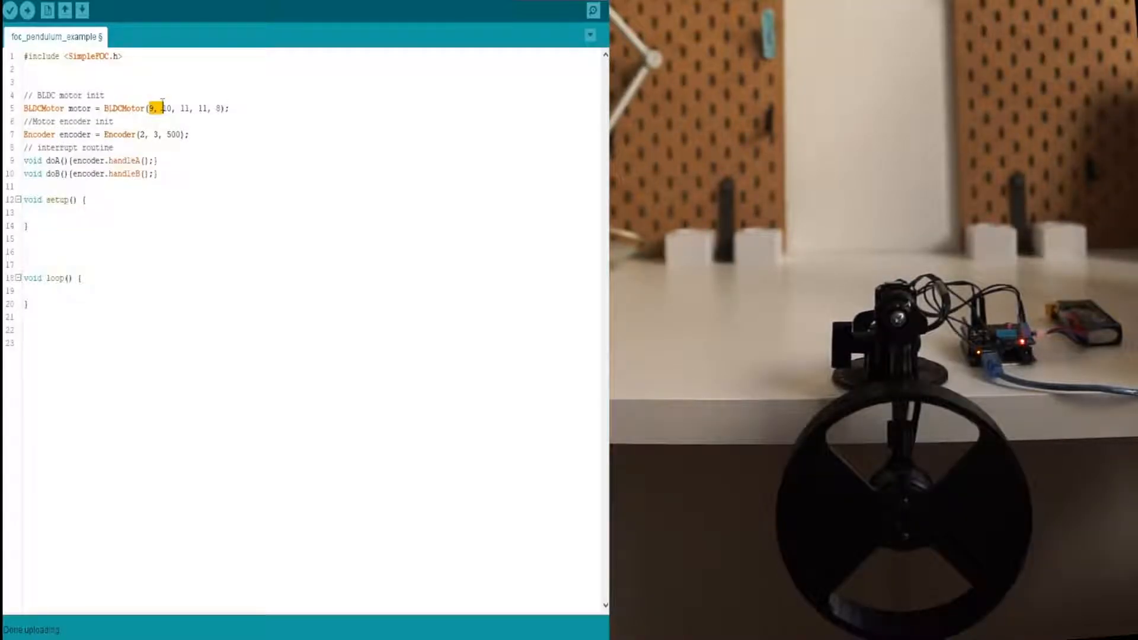
left_click_drag(153, 108, 190, 108)
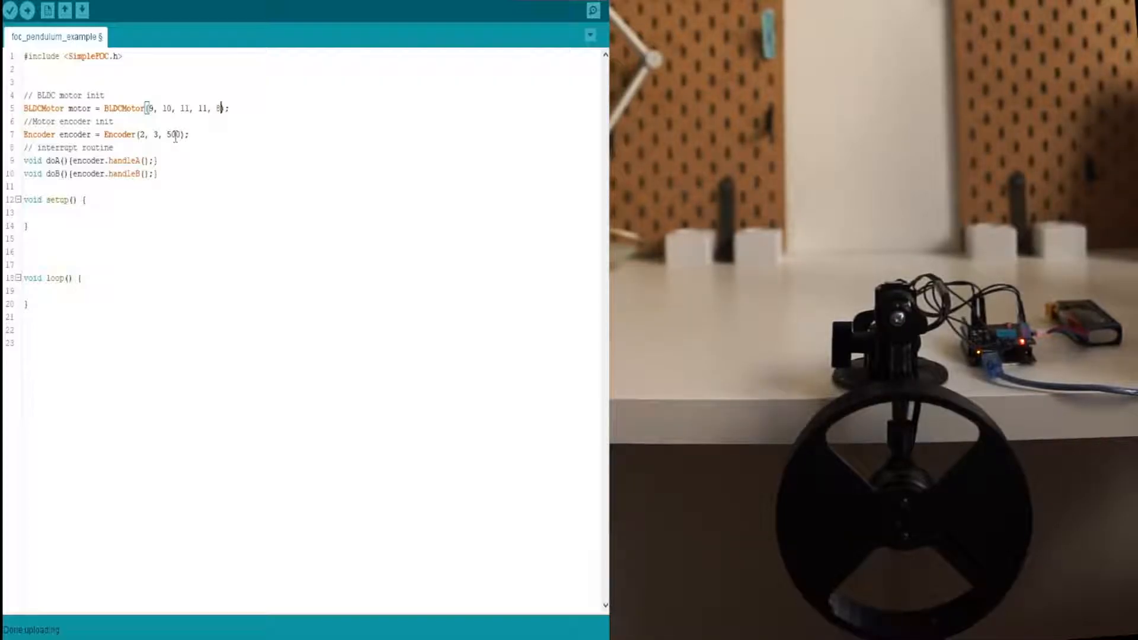
double_click(173, 134)
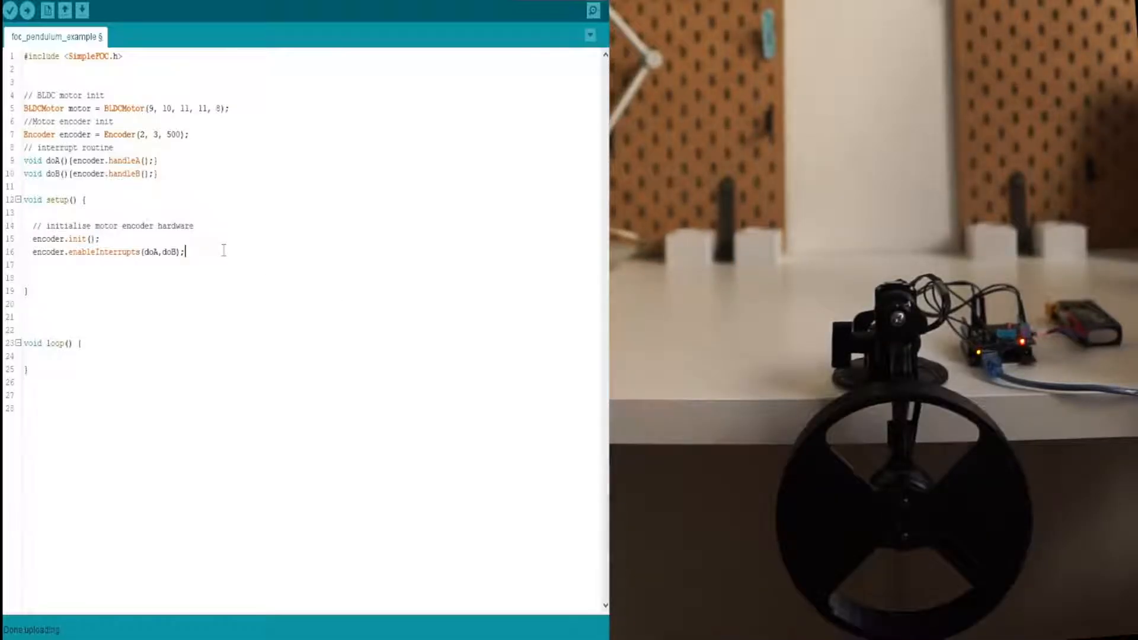
Comment setup() with the voltage control type, motor initialisation and initFOC, noting the ~1ms FOC loop
type("// set control loop type to be used")
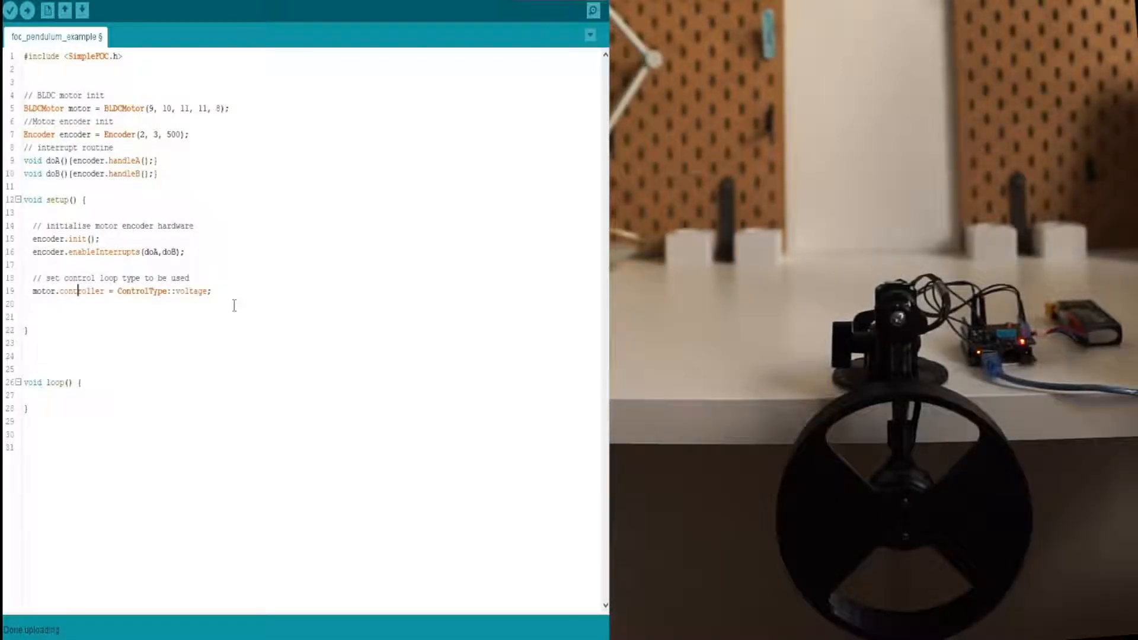
double_click(189, 291)
type("motor.linkSensor(&encoder);")
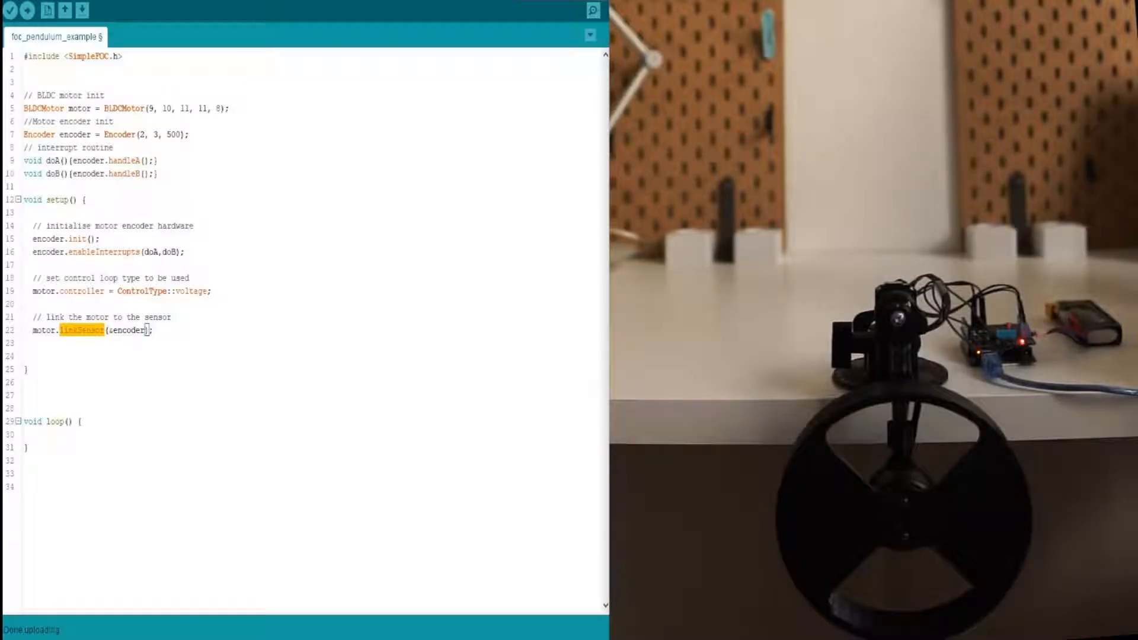
mouse_move(192, 335)
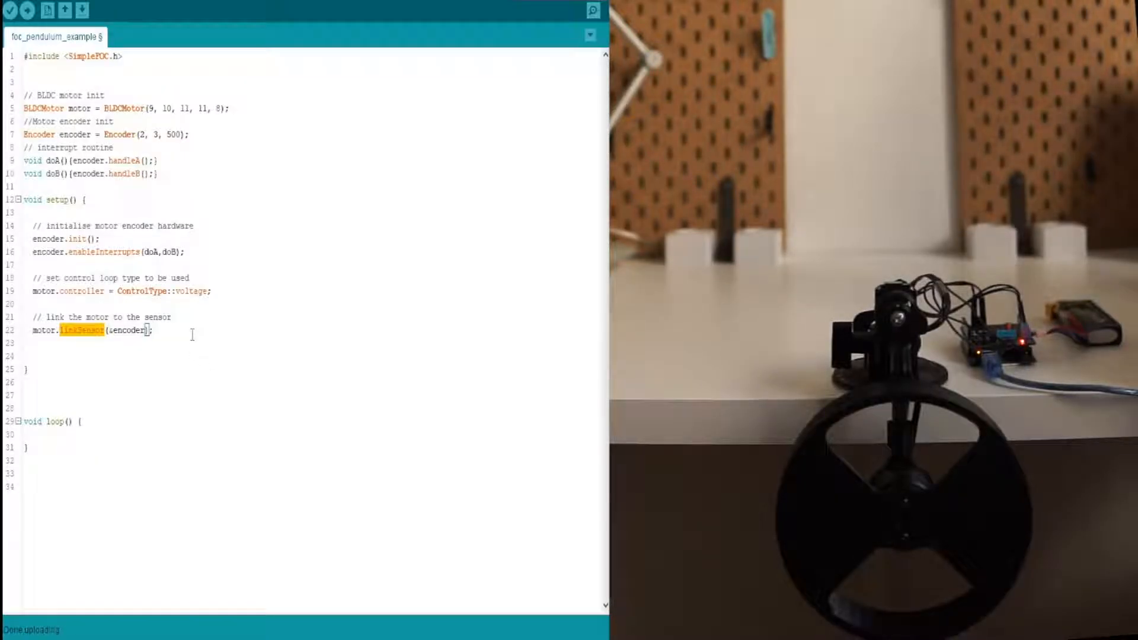
type("// initialize motor")
type("motor.initFOC();")
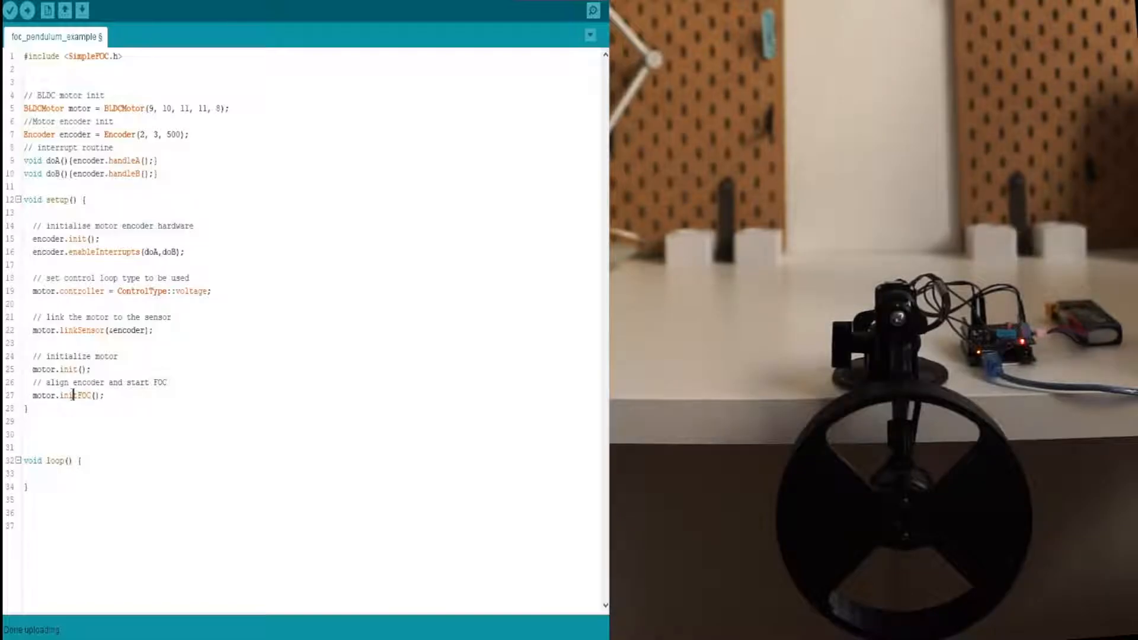
double_click(70, 394)
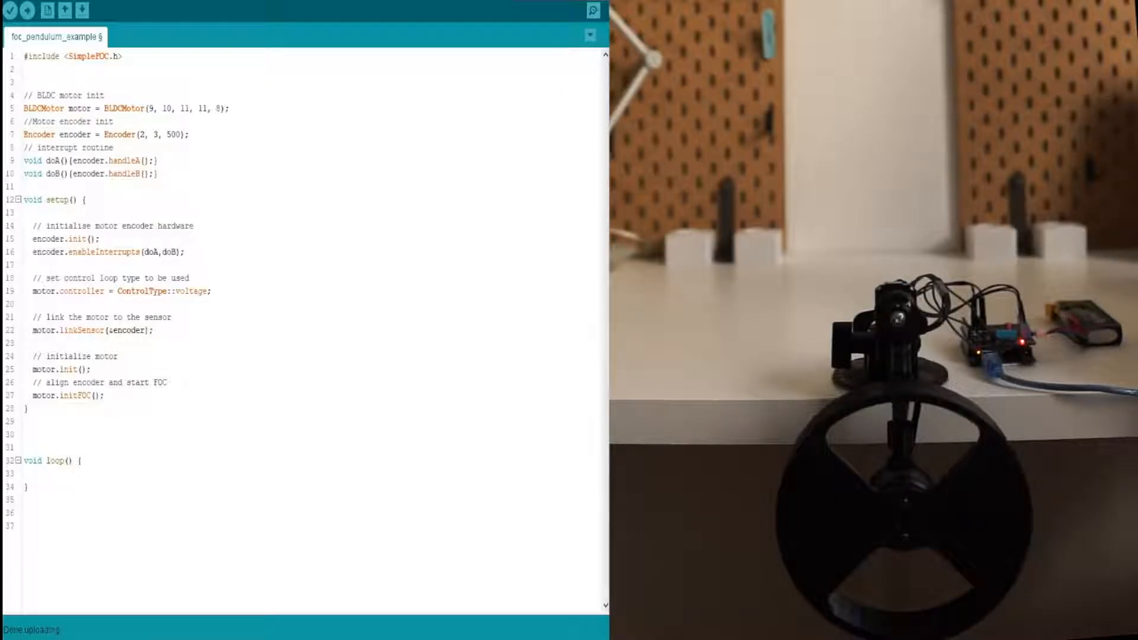
type("// ~1ms")
type("motor.loopFOC();")
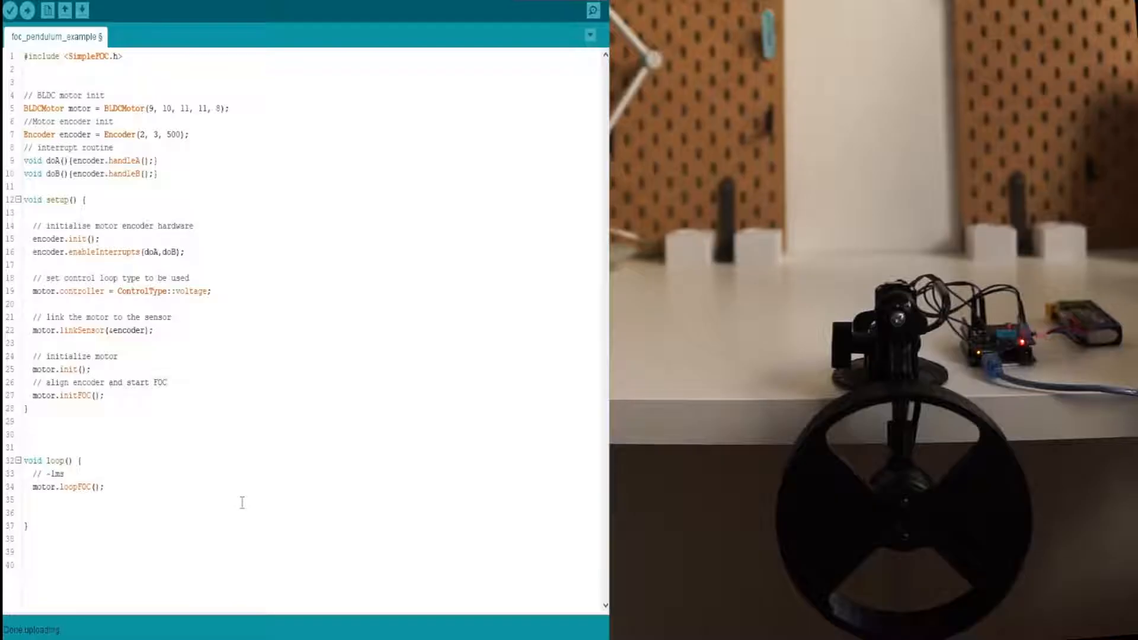
Add a commented test motor.move(2) after loopFOC and start uploading the sketch
type("// tes")
type("mo")
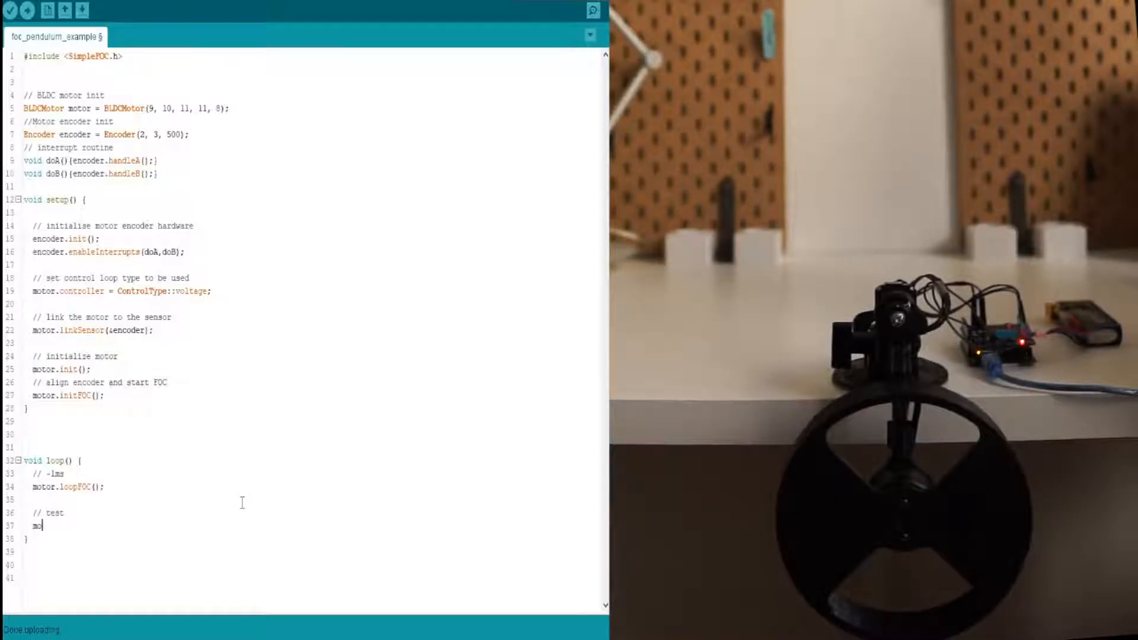
type("tor.")
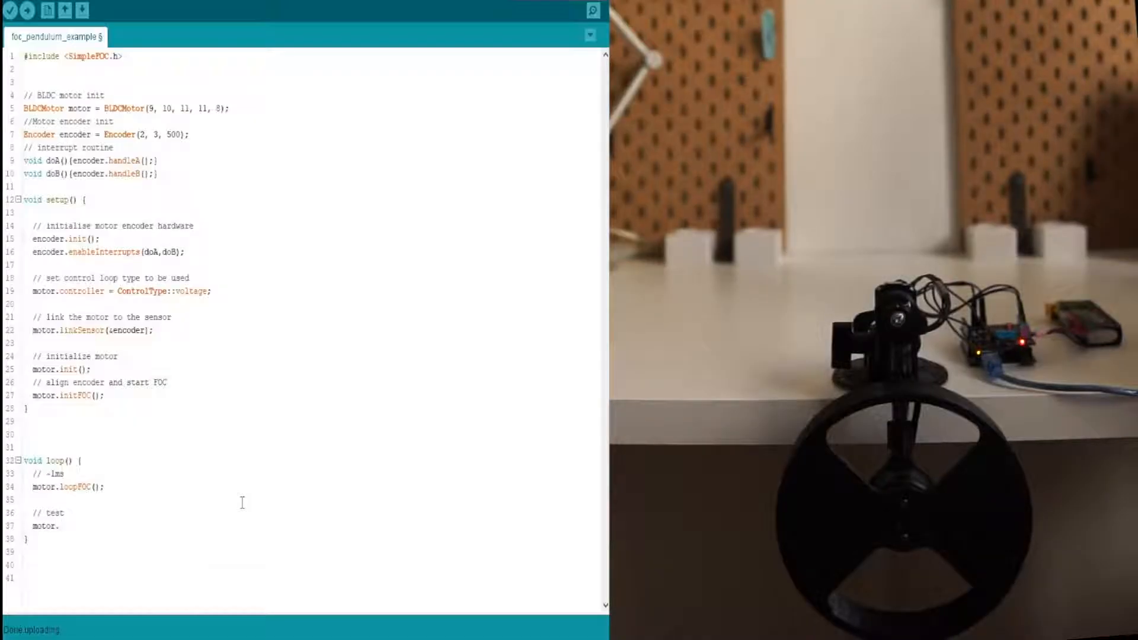
type("move(2);")
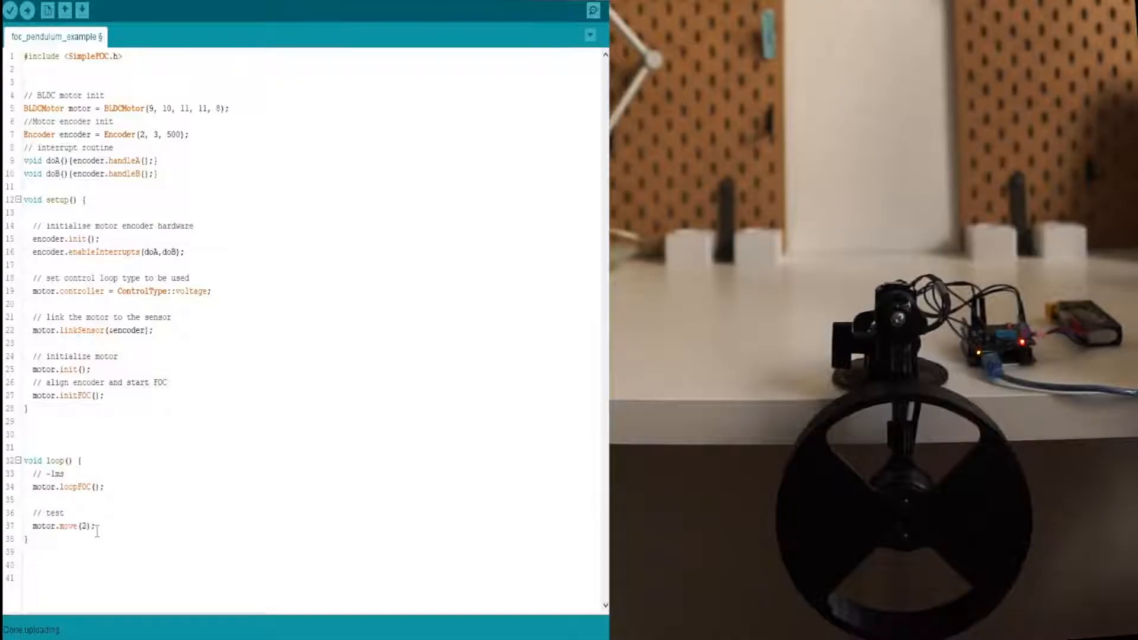
left_click(27, 10)
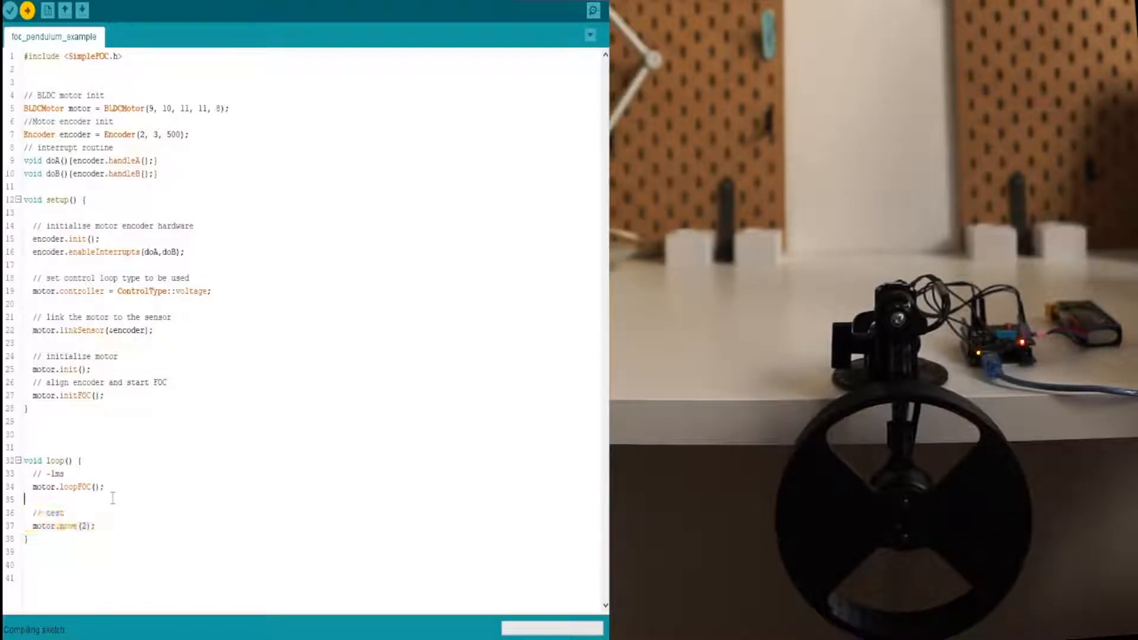
Delete the test comment and motor.move(2) lines, leaving only loopFOC in loop()
left_click_drag(22, 512, 94, 525)
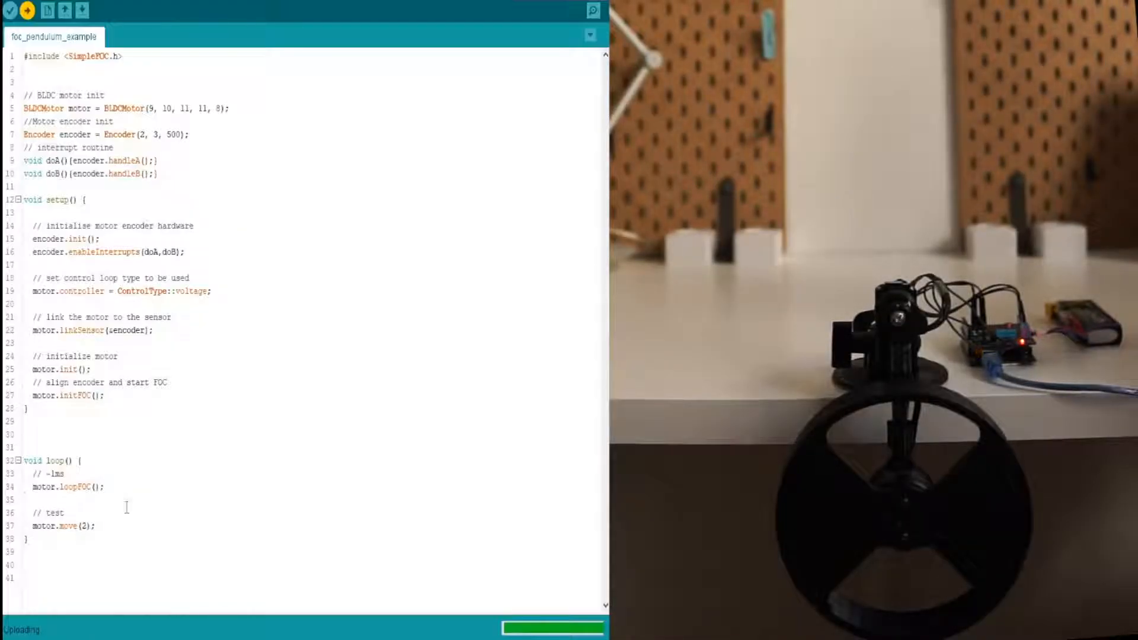
left_click_drag(28, 513, 94, 526)
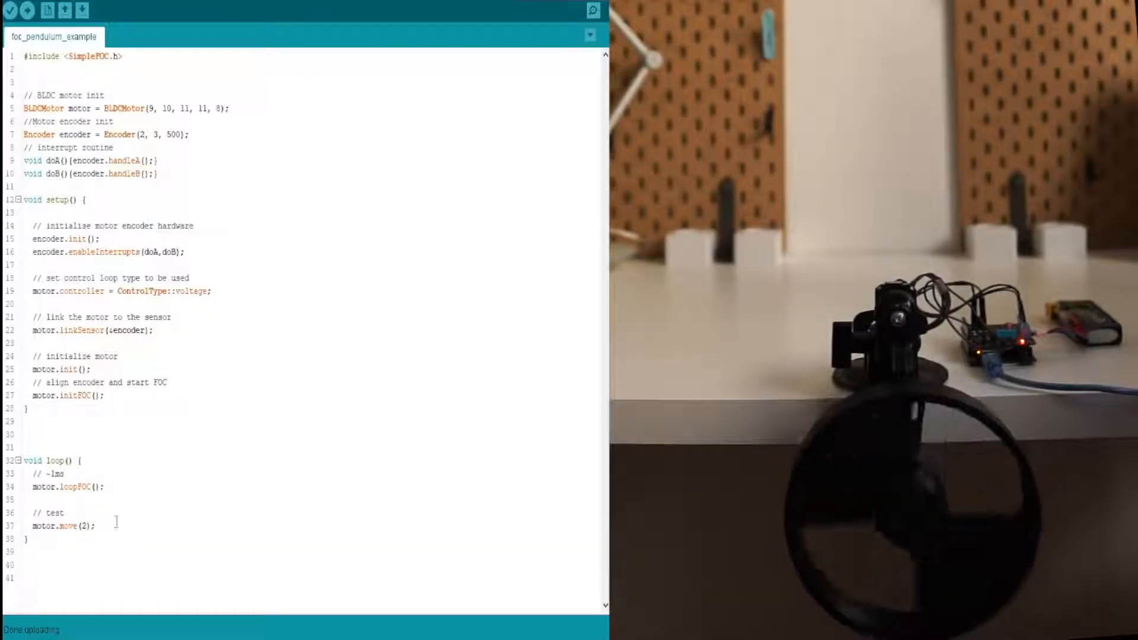
left_click_drag(28, 514, 96, 525)
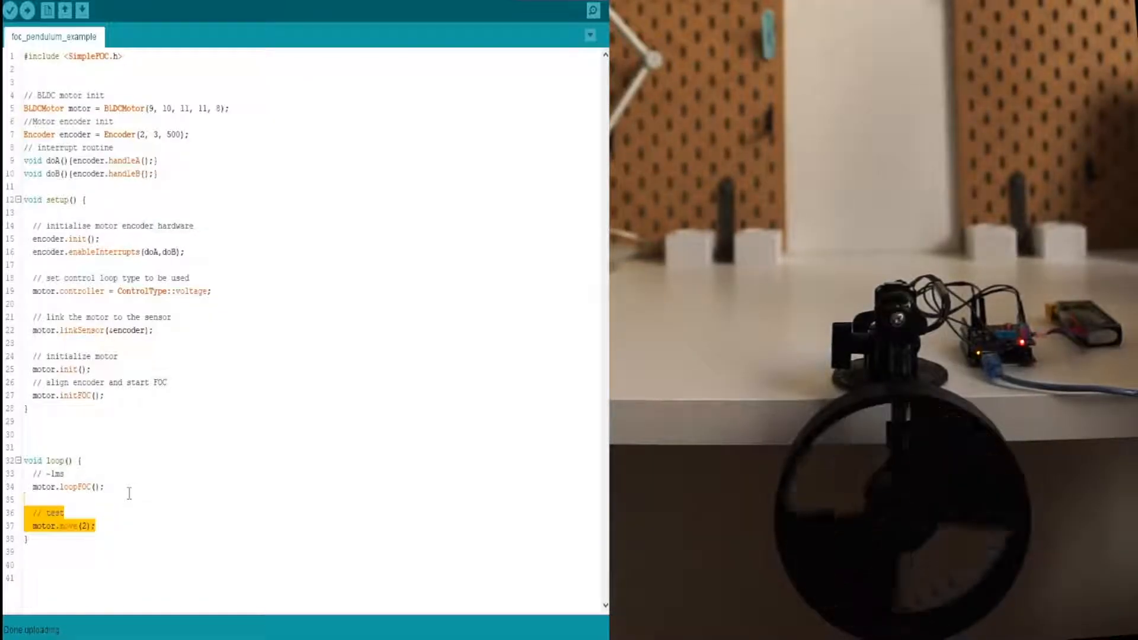
key("Delete")
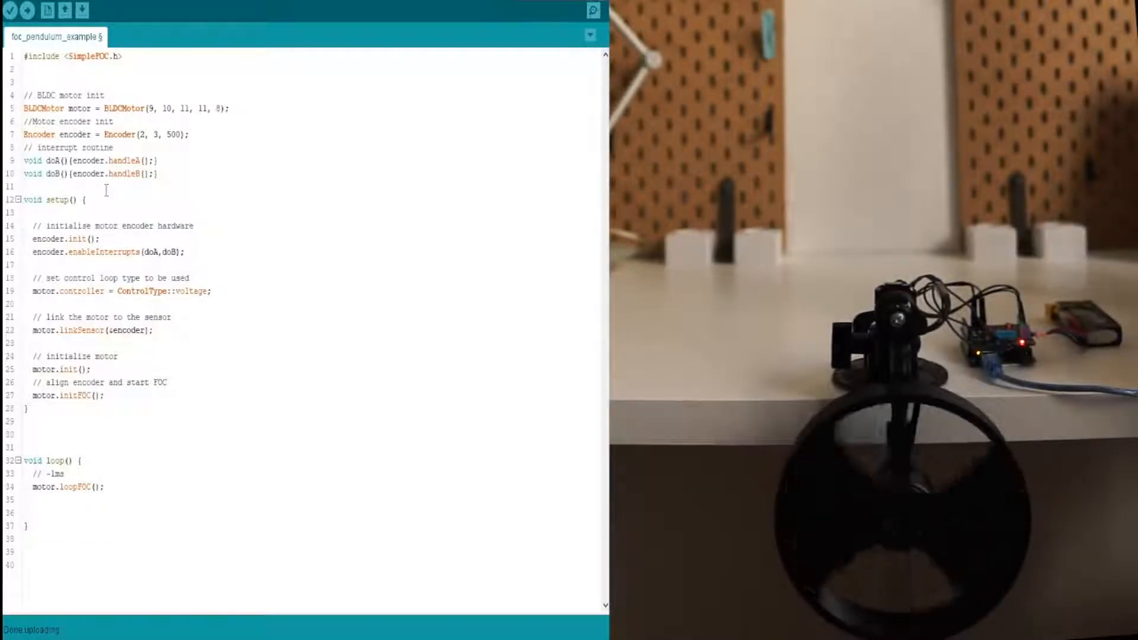
Declare Encoder pendulum(A1, A2, 1000) with doPA/doPB and two PciListenerImp interrupt listeners
key("enter")
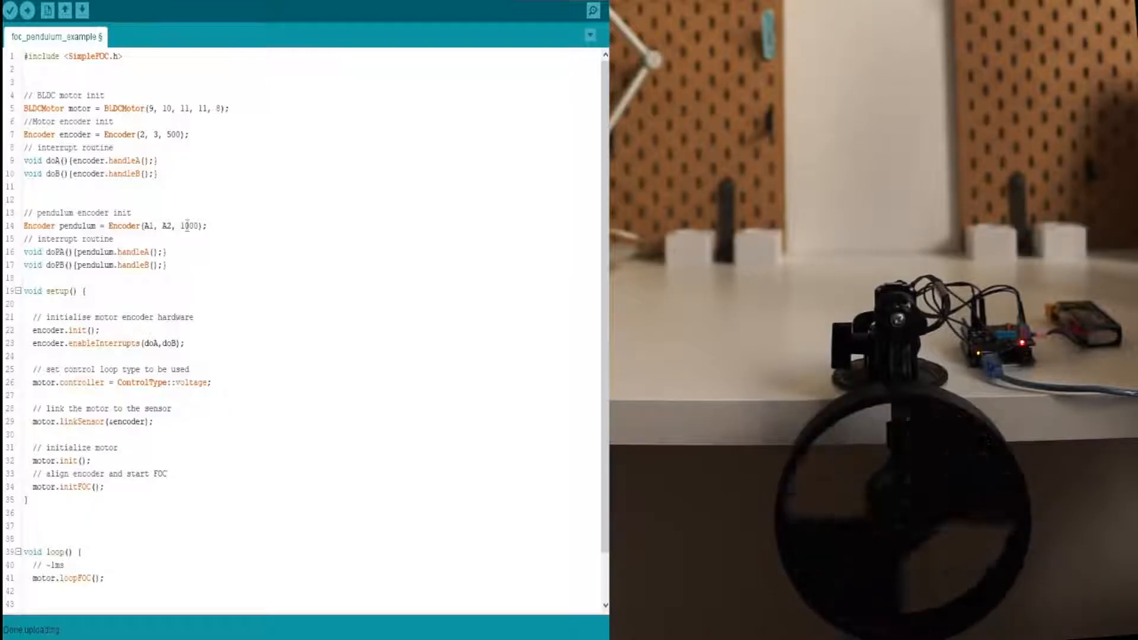
double_click(188, 225)
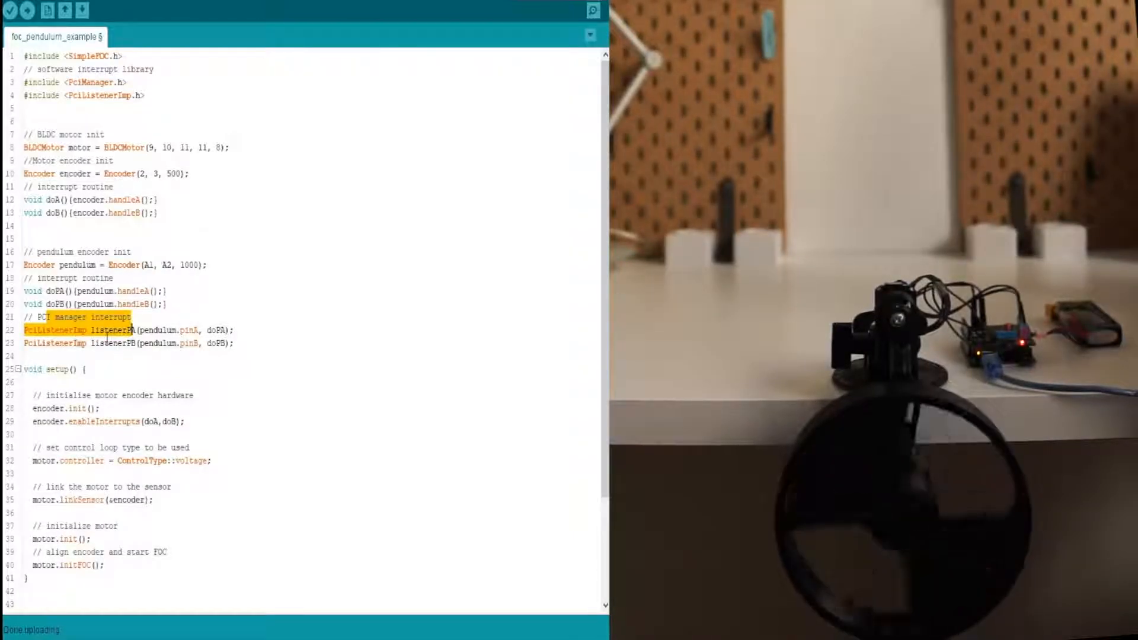
double_click(114, 331)
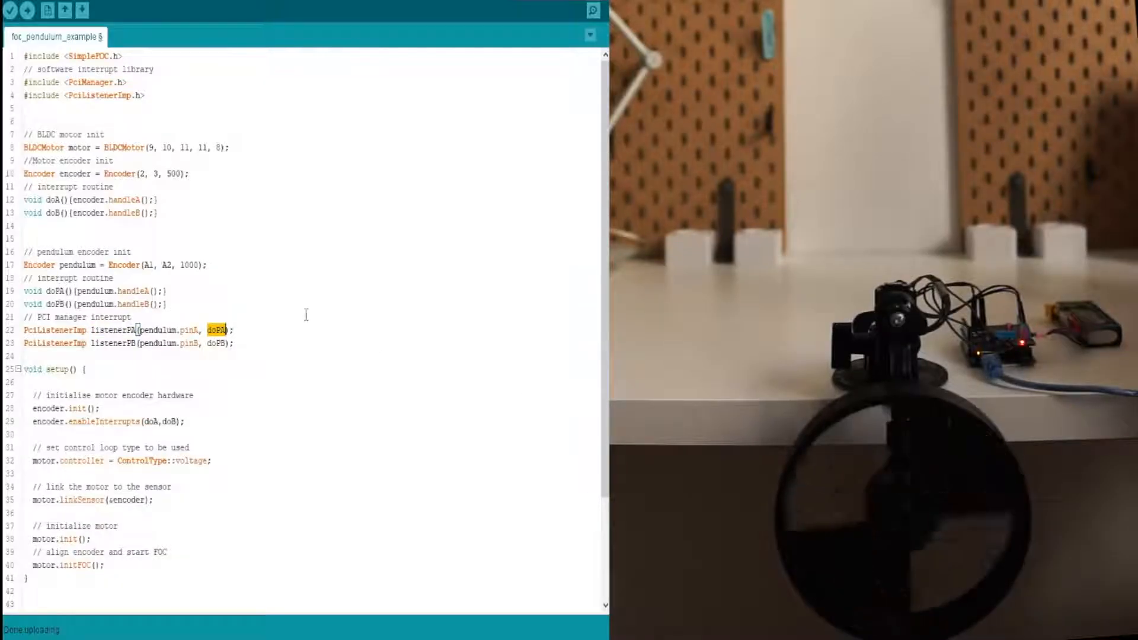
Scroll setup() to pendulum.init() and the two PciManager.registerListener calls
scroll("down", 3)
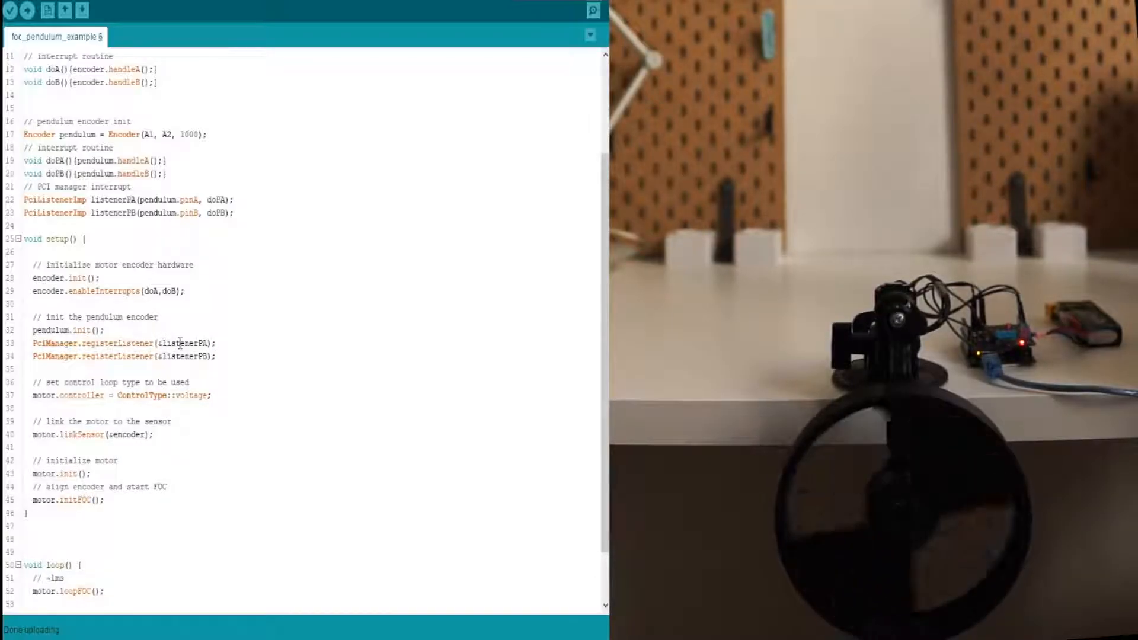
scroll("down", 3)
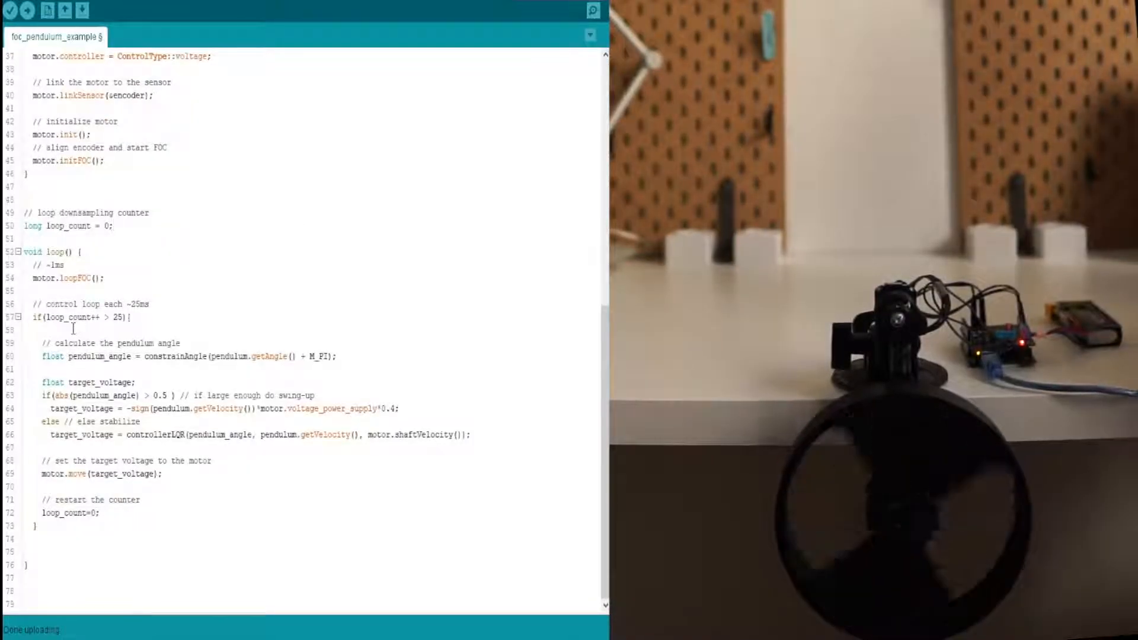
Review the loop_count > 25 block: ~25 ms period, target voltage variable and swing-up angle threshold
double_click(66, 318)
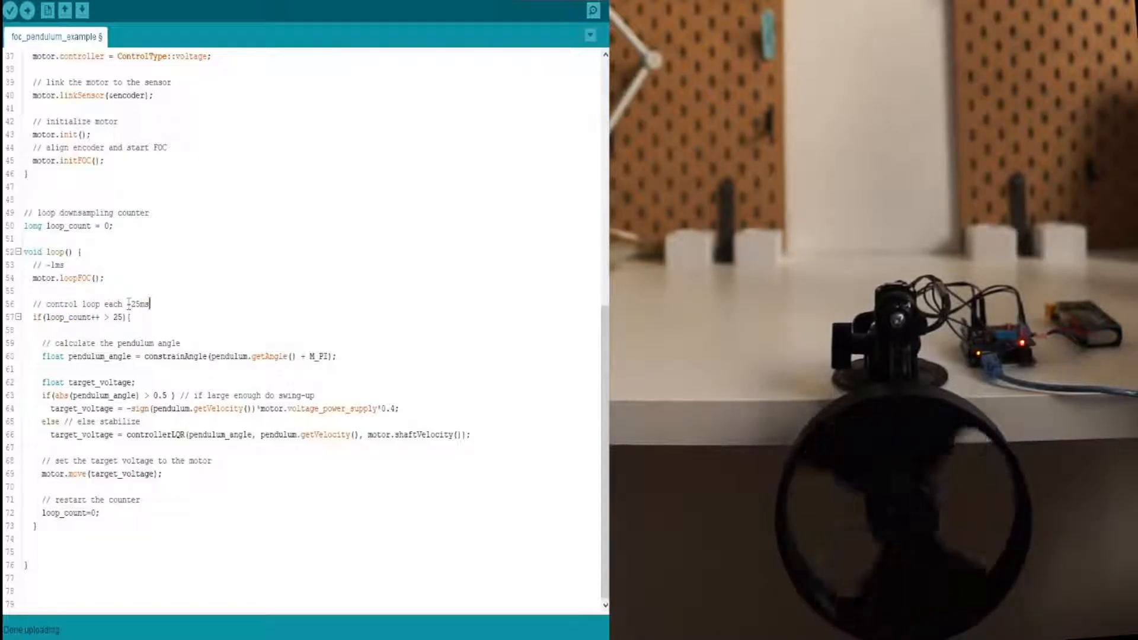
double_click(139, 303)
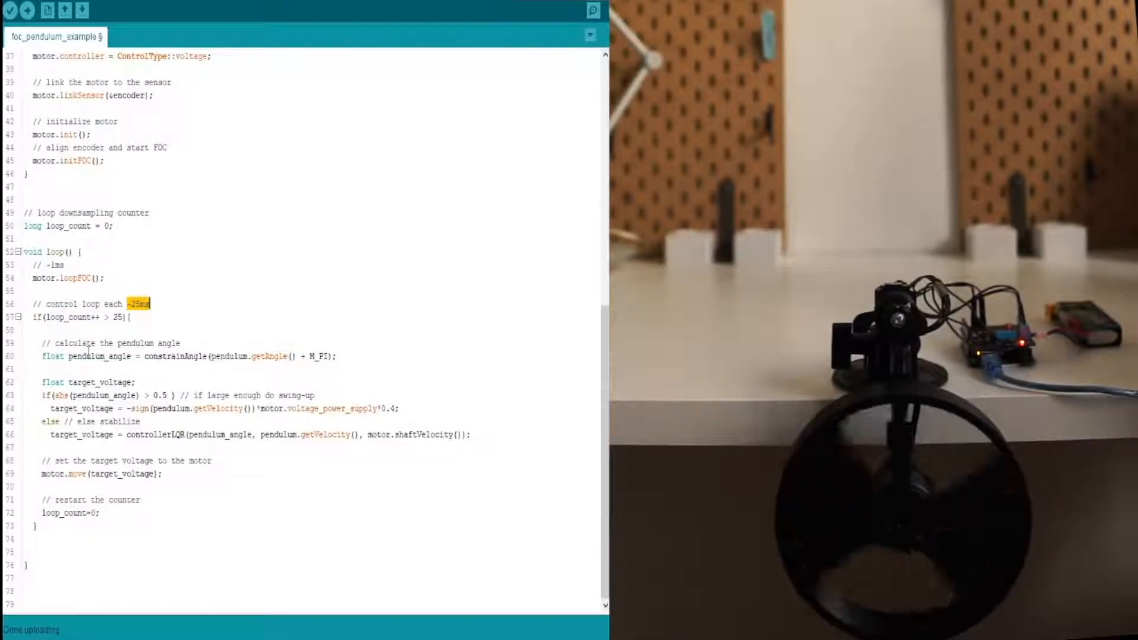
double_click(99, 357)
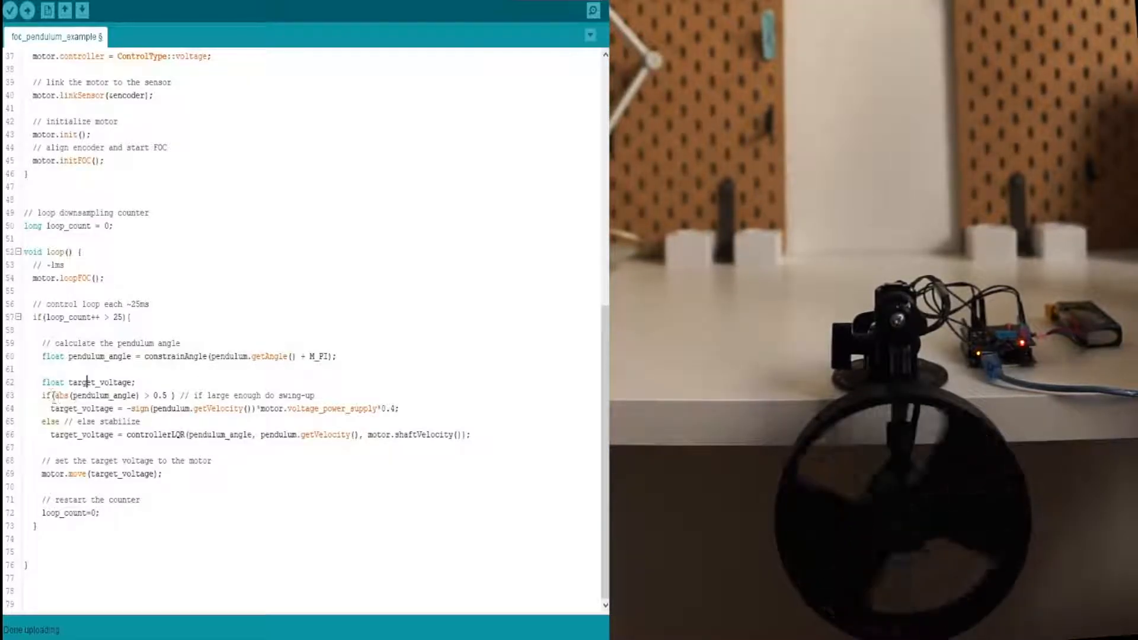
left_click_drag(44, 396, 471, 435)
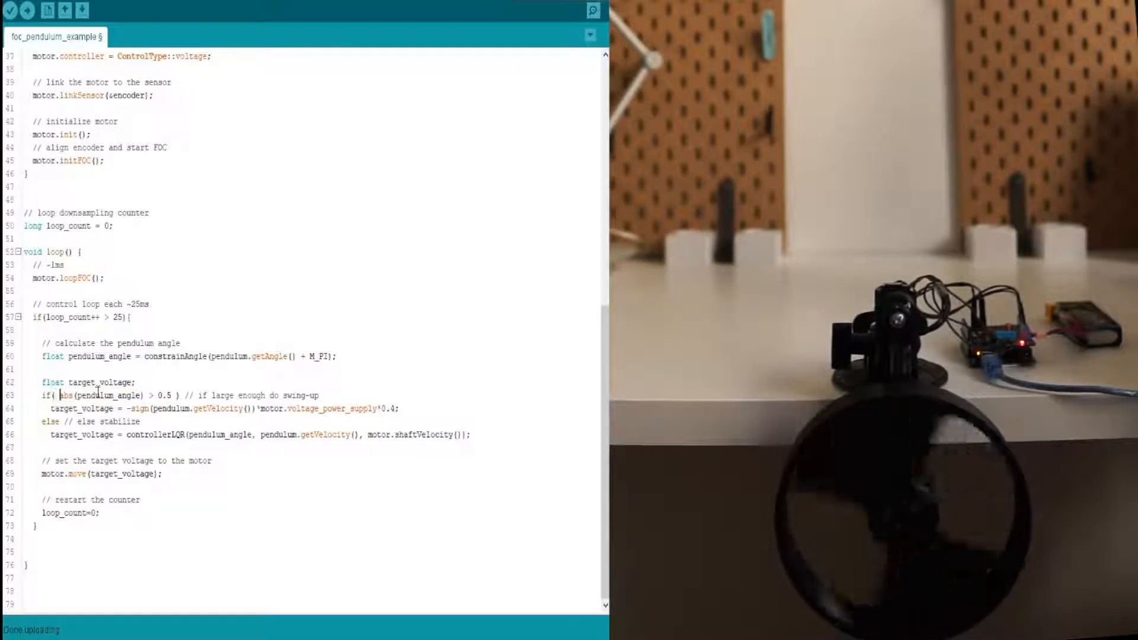
double_click(165, 395)
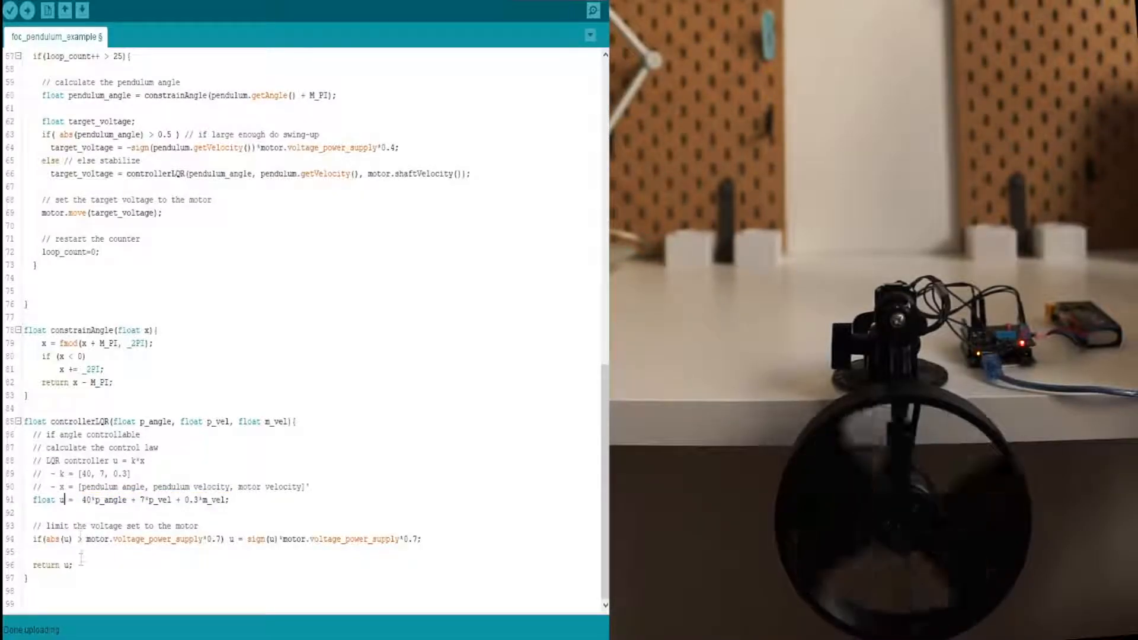
Review the LQR control law variable inside controllerLQR below constrainAngle
double_click(78, 239)
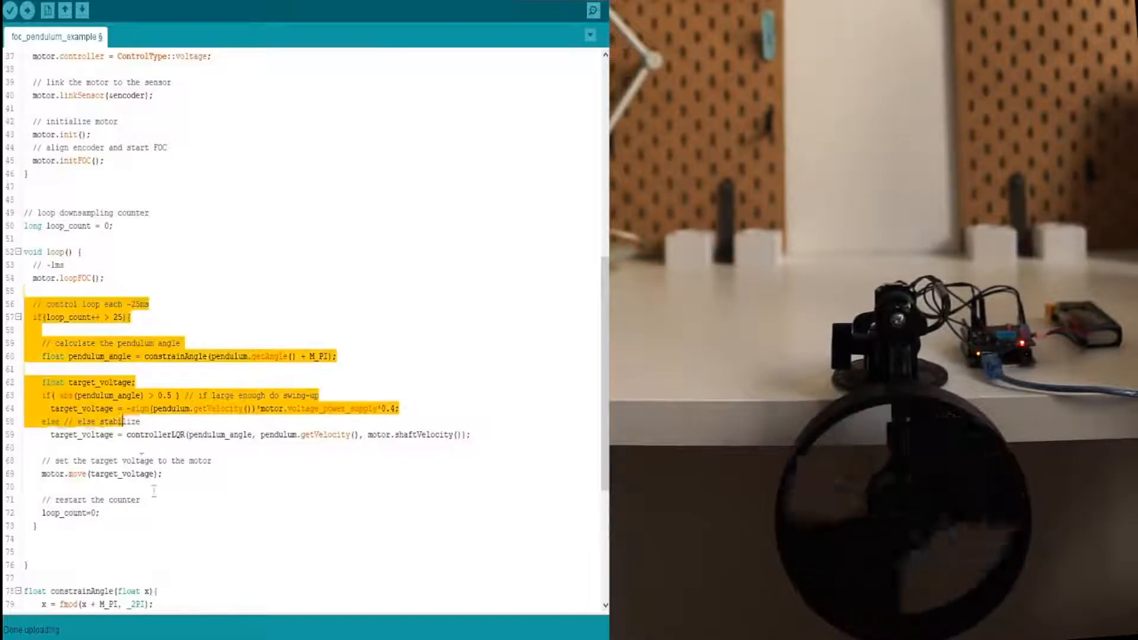
Upload the finished pendulum sketch and scroll through the code while it compiles
left_click(27, 11)
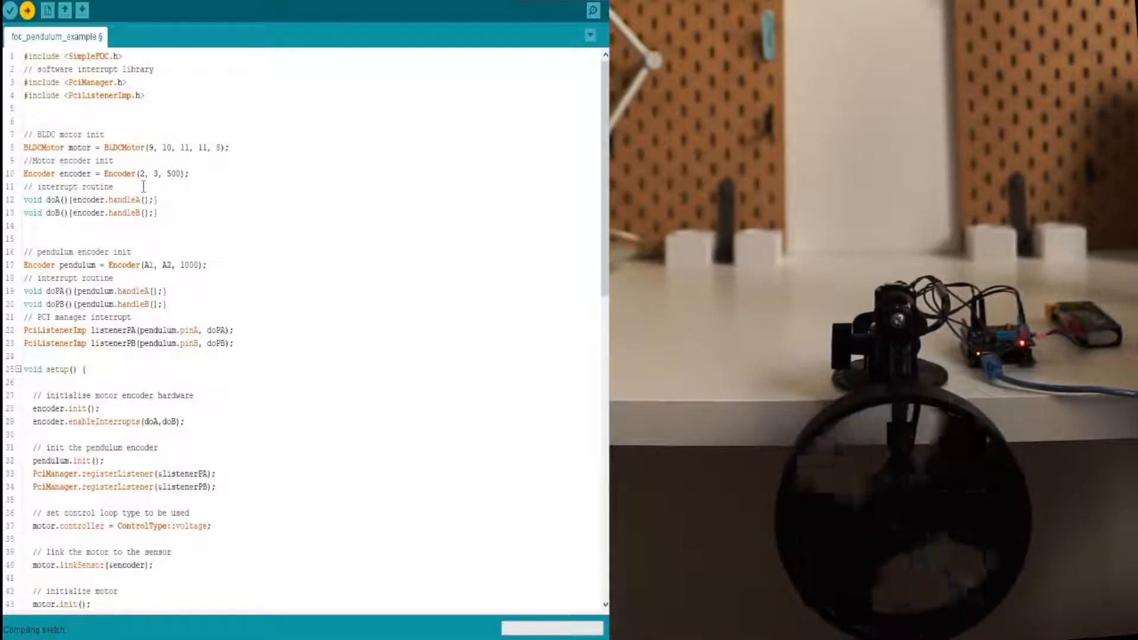
scroll("down", 3)
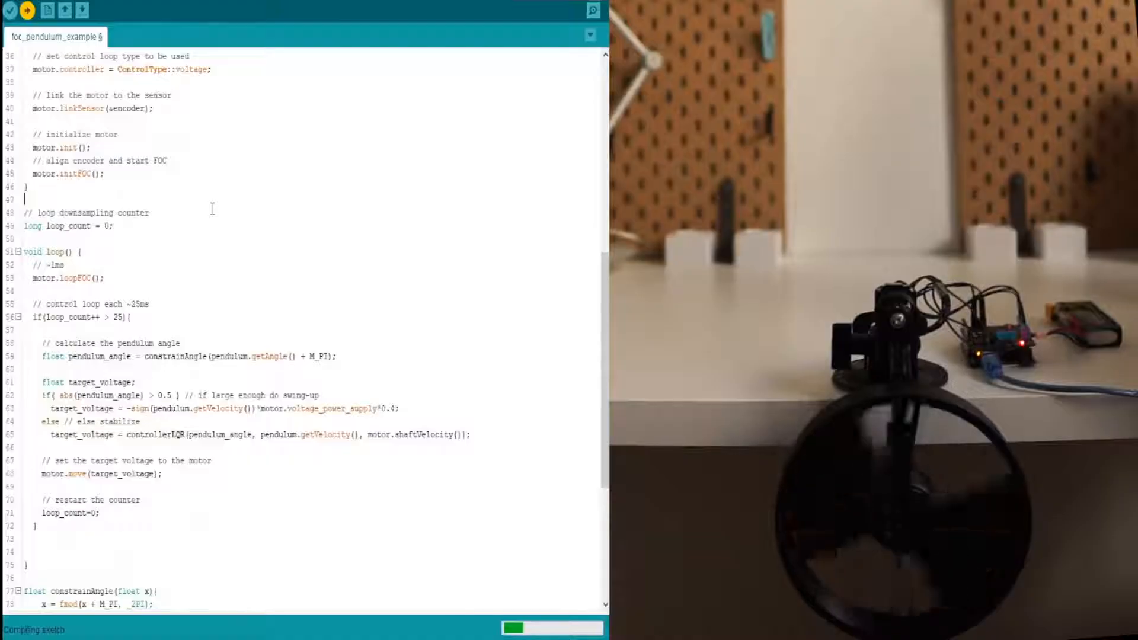
scroll("down", 3)
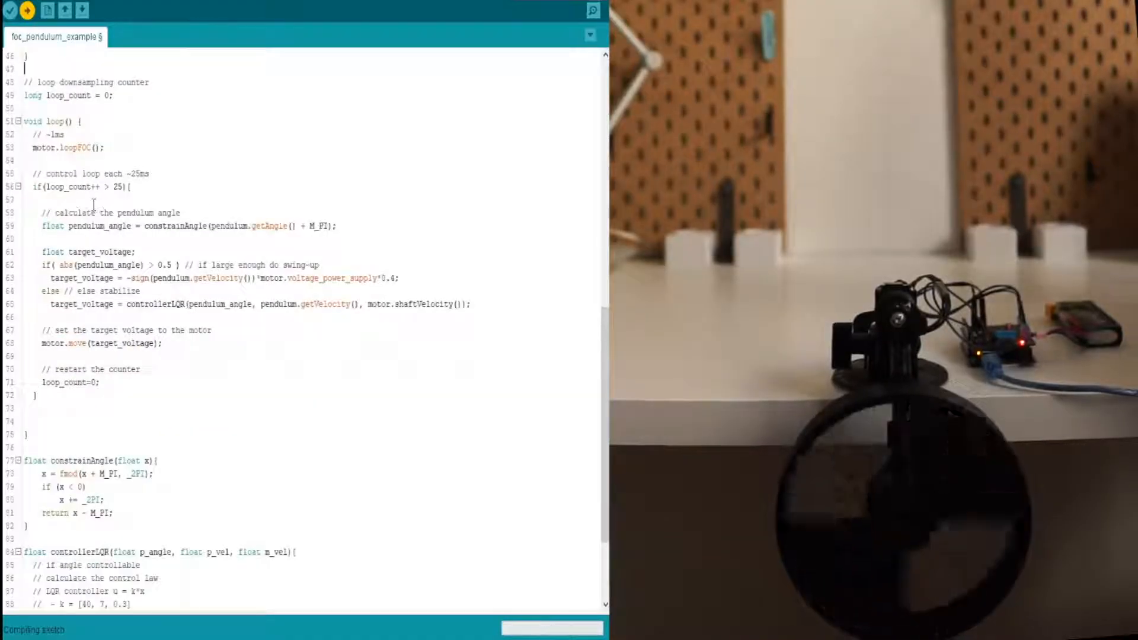